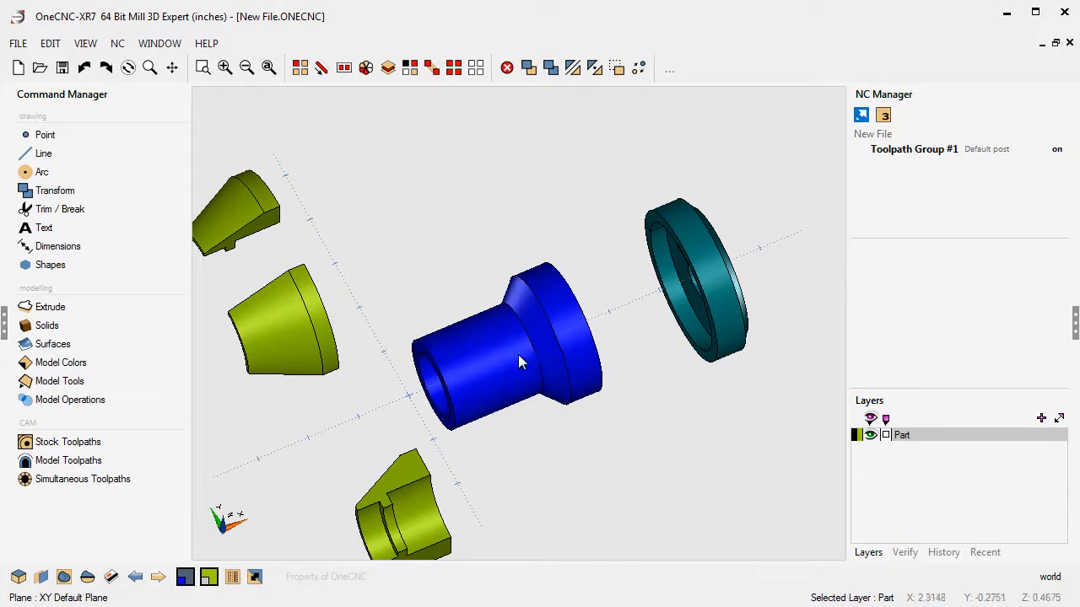
- Orbit the exploded model until the bored face of the teal flange shows
drag(520, 361, 607, 304)
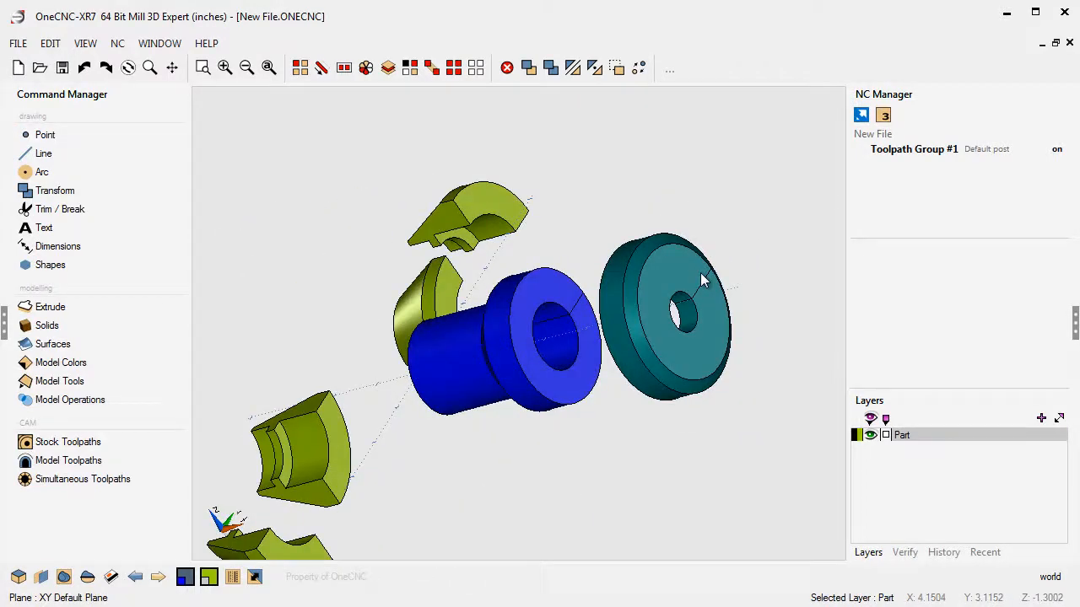
mouse_move(700, 284)
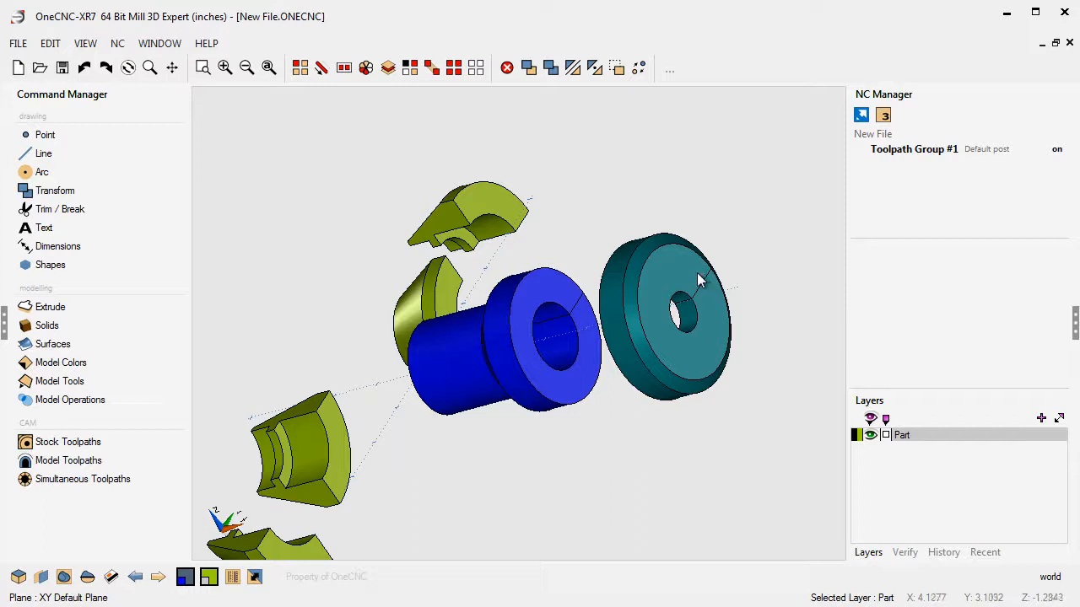
mouse_move(473, 442)
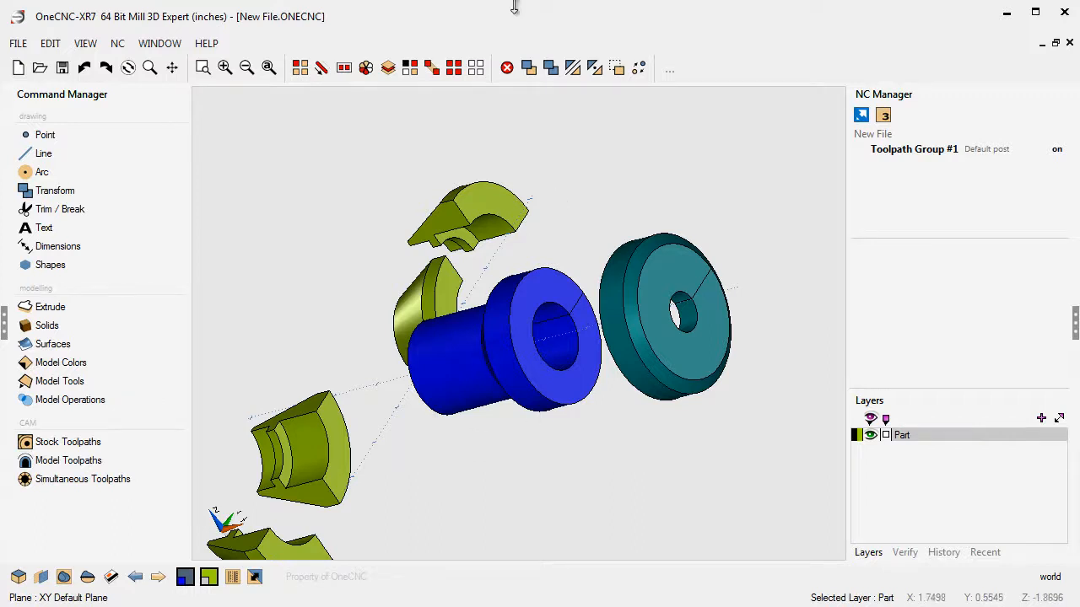
- Expand Model Tools in the Command Manager to show its tool list
click(59, 381)
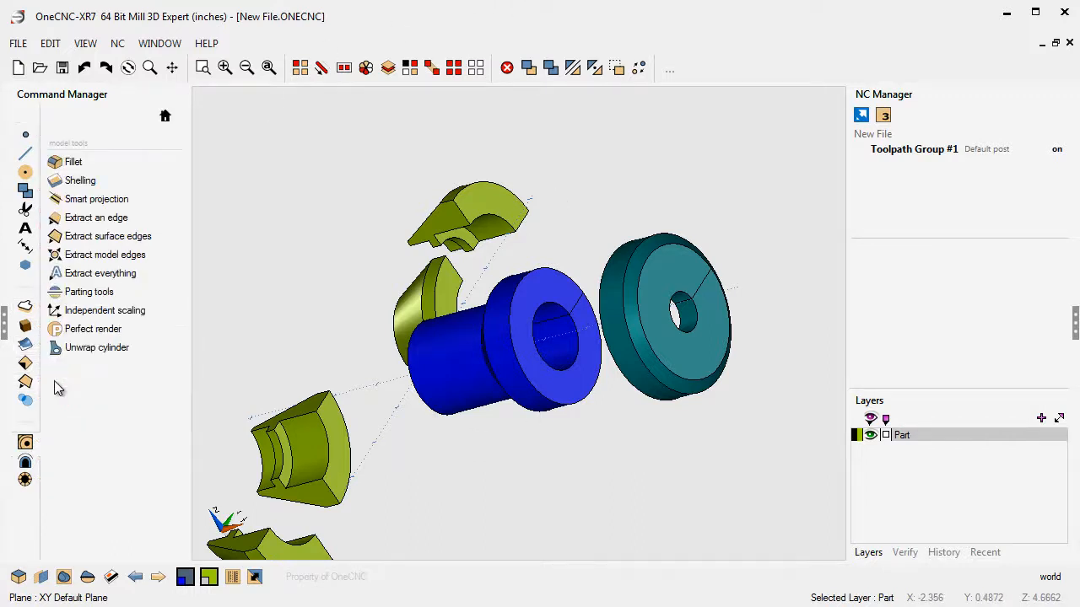
click(96, 216)
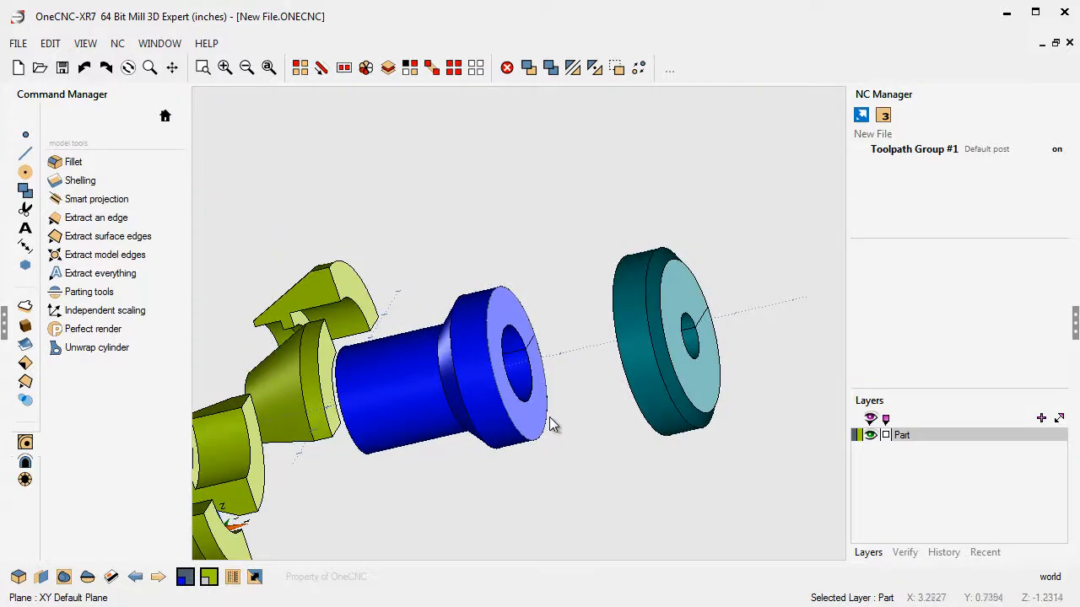
- Select the teal flange and start the Move command on it
drag(548, 422, 532, 452)
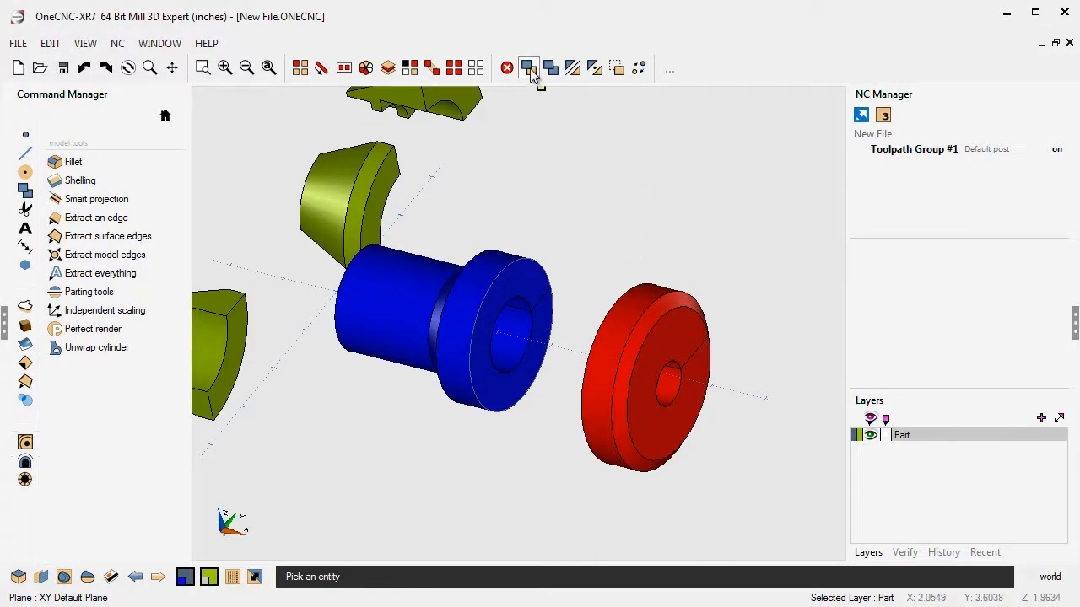
click(528, 67)
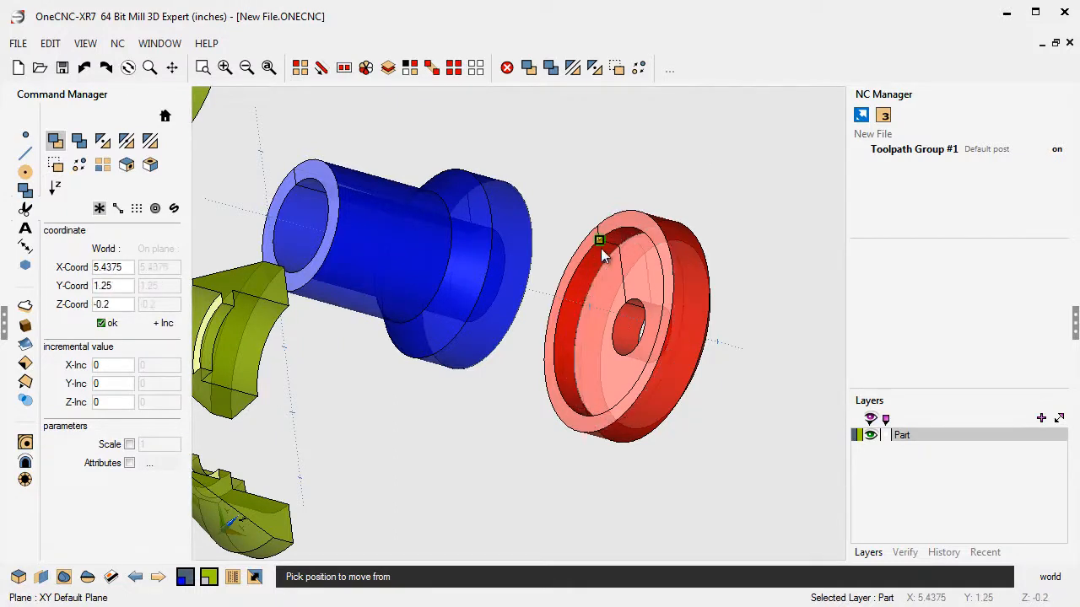
- Move the flange from its centre point onto the body's shoulder at X 3.25
click(599, 243)
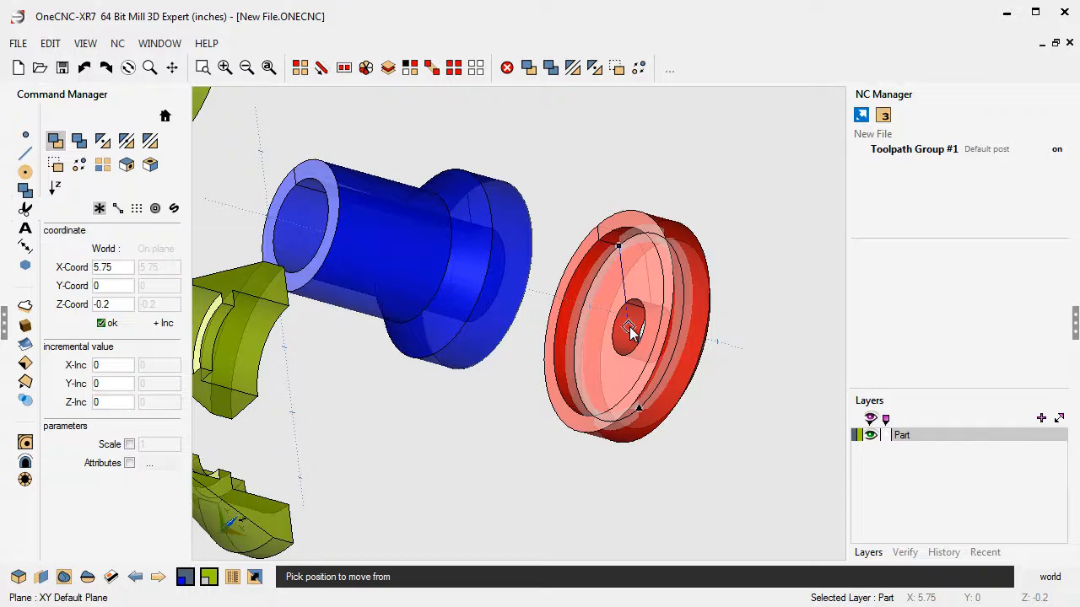
click(628, 329)
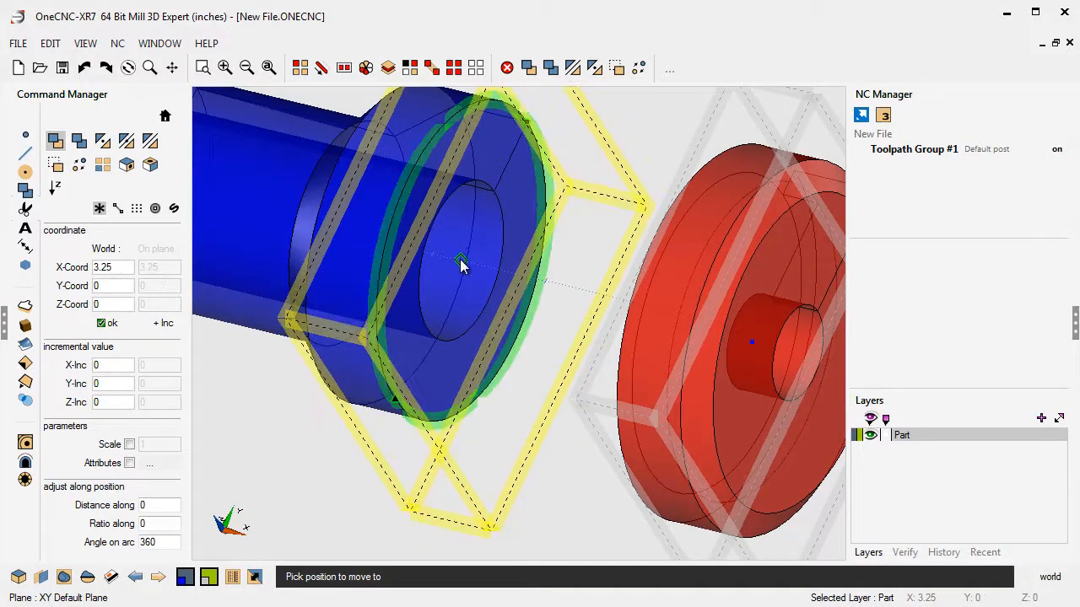
click(463, 263)
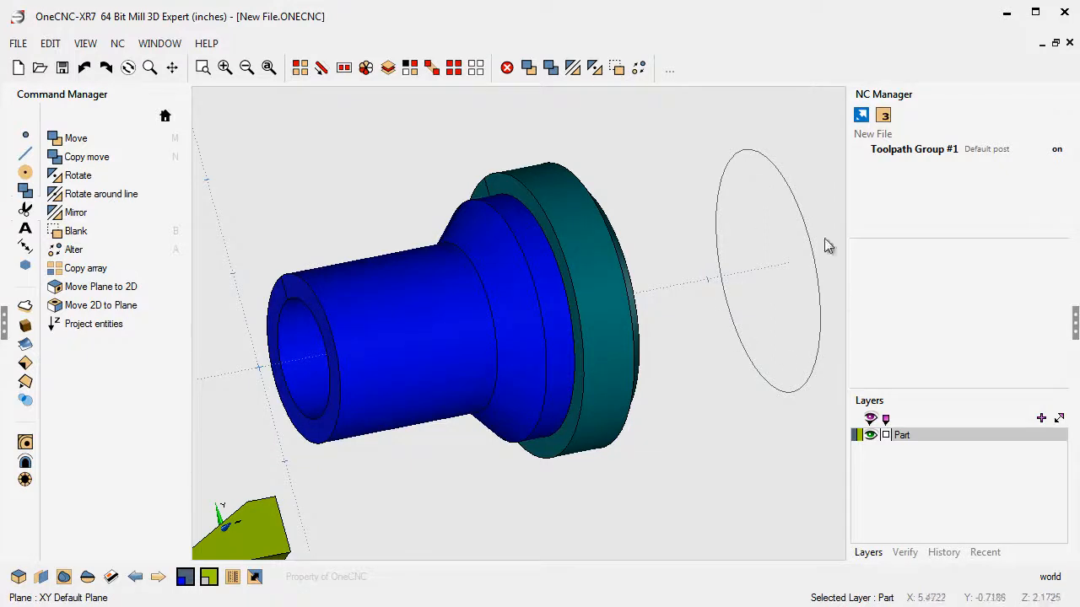
mouse_move(725, 320)
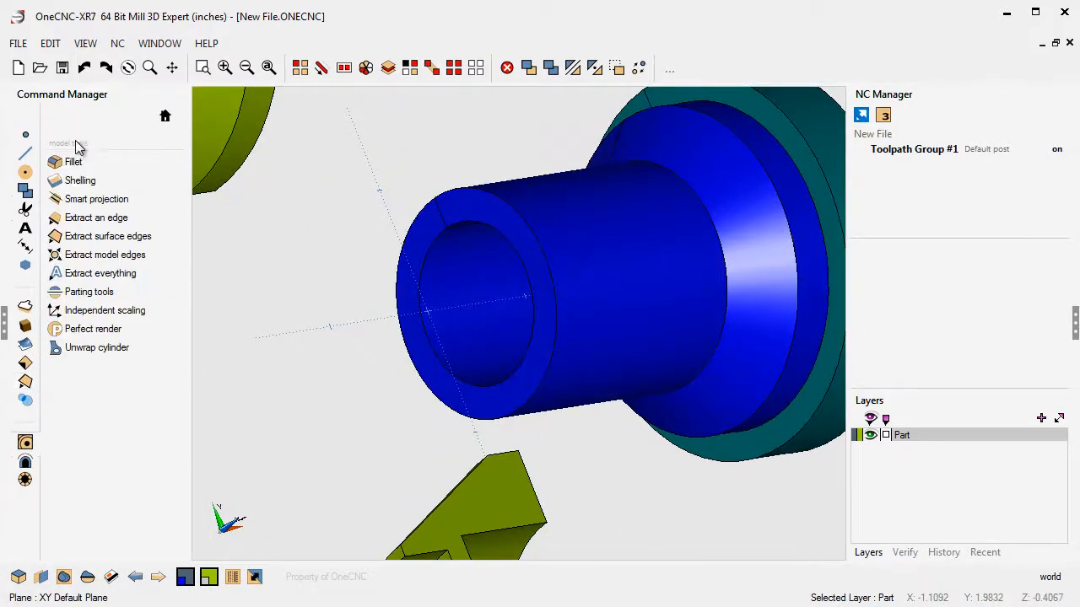
- Orbit the model until the yellow cap segments come into view
click(96, 217)
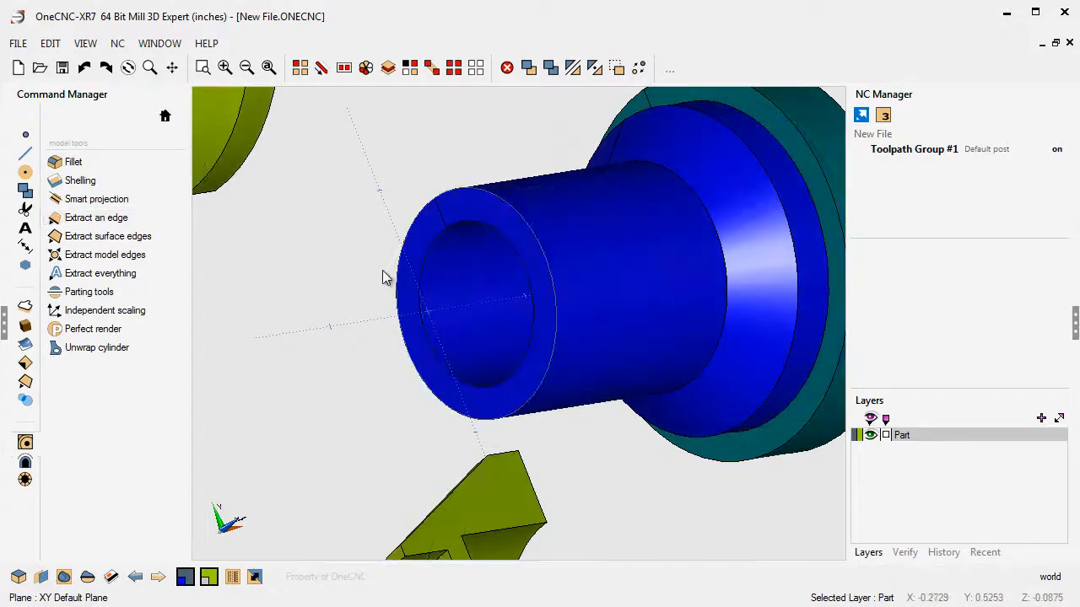
drag(381, 278, 456, 324)
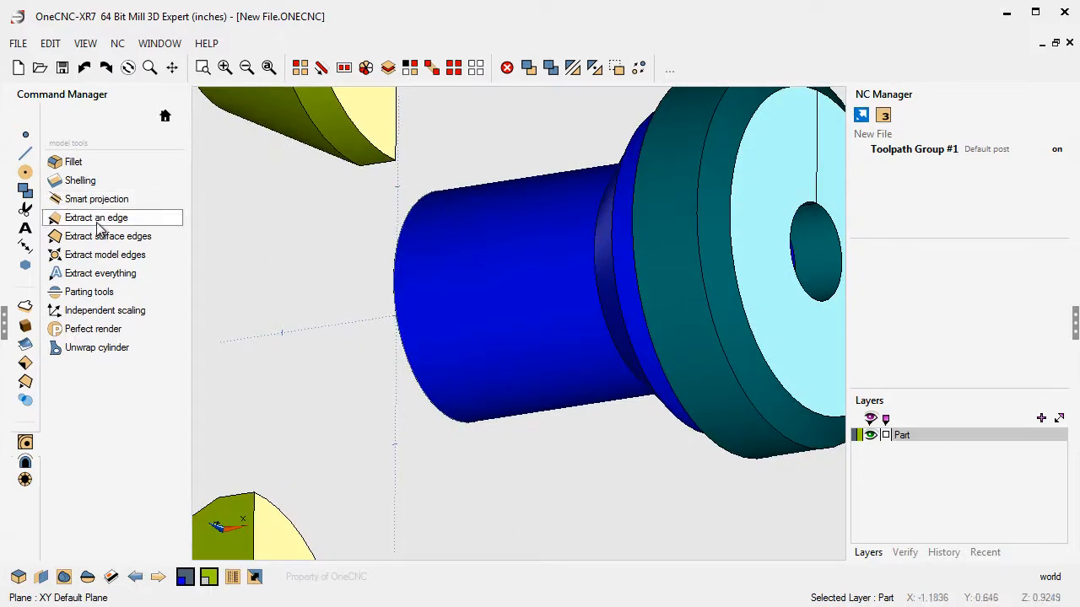
click(94, 217)
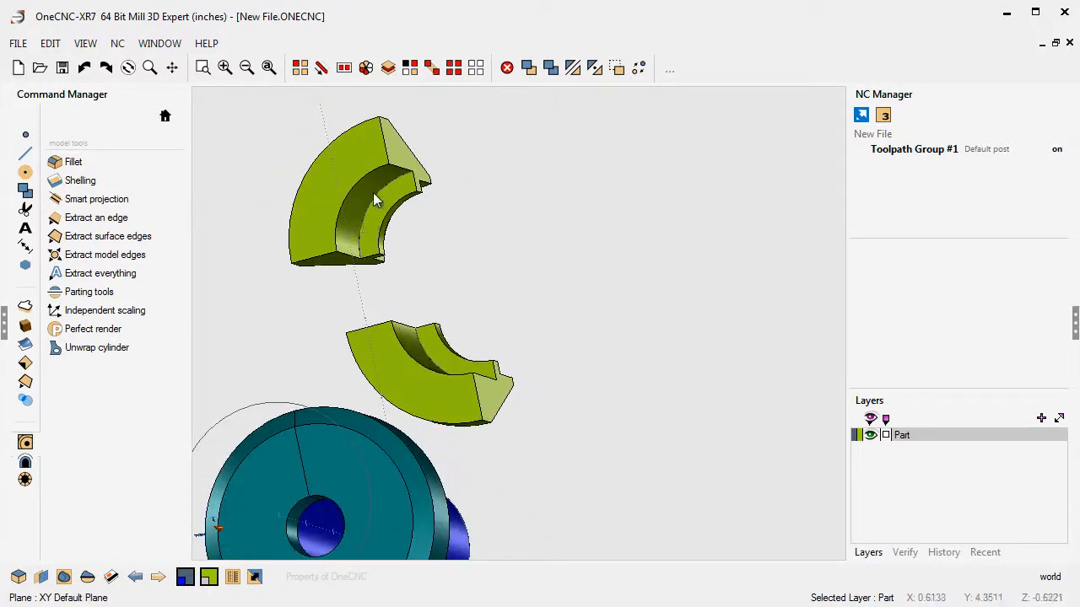
mouse_move(414, 244)
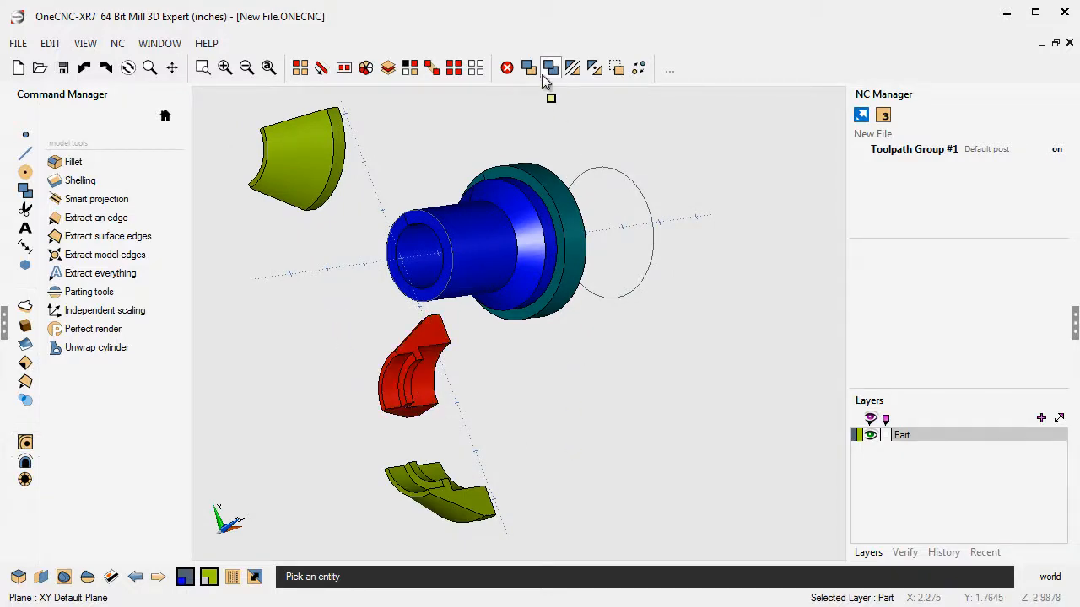
- Move the first cap segment to the body end, snapping its destination at X 0.5
click(550, 67)
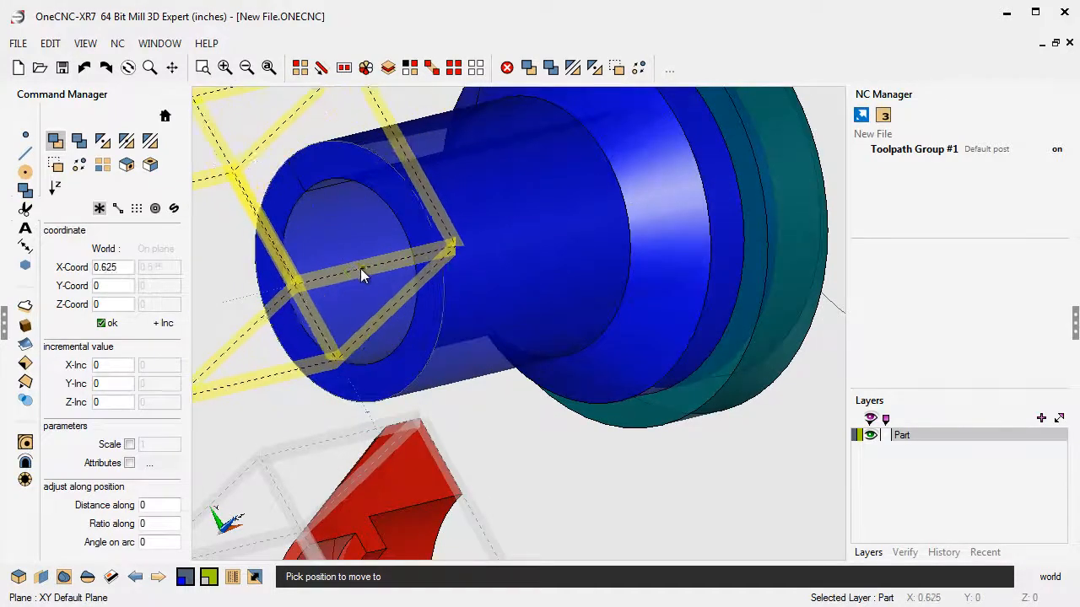
click(354, 278)
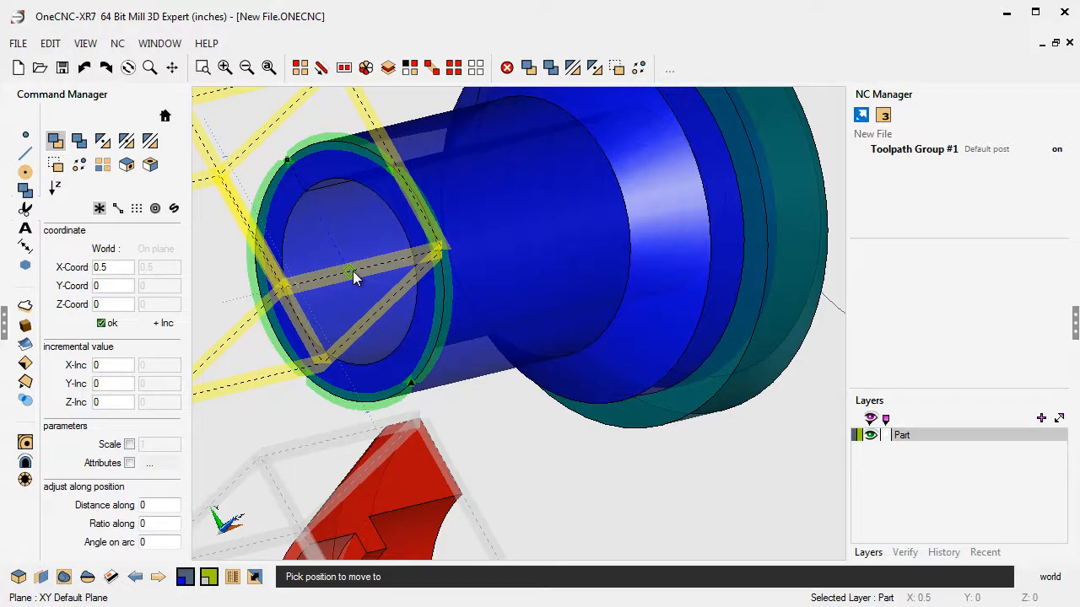
click(354, 278)
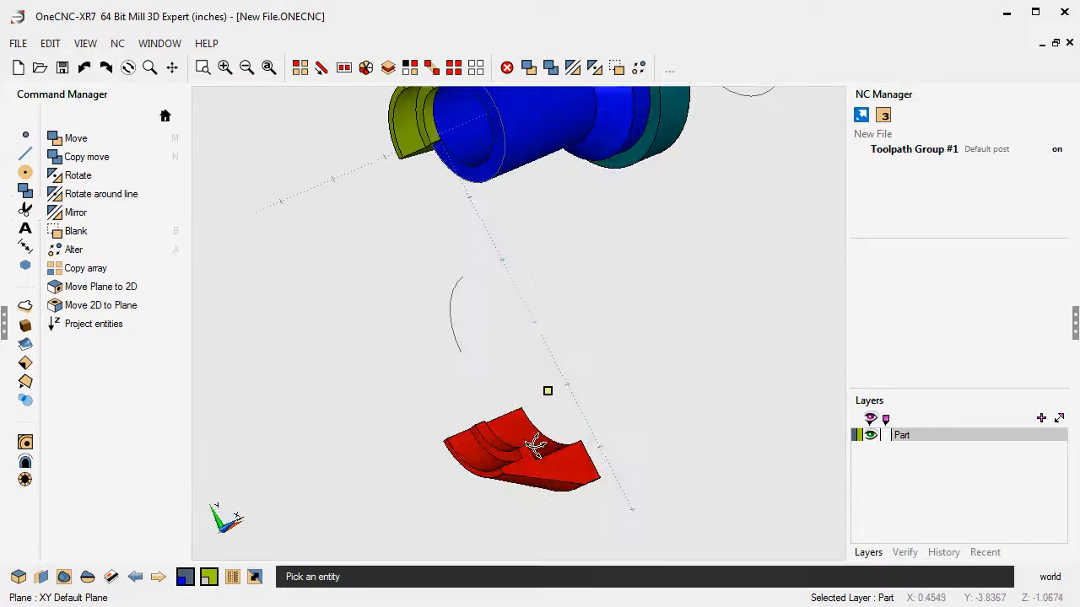
- Move the second cap segment beside the first at the body end, X 0.5
click(76, 138)
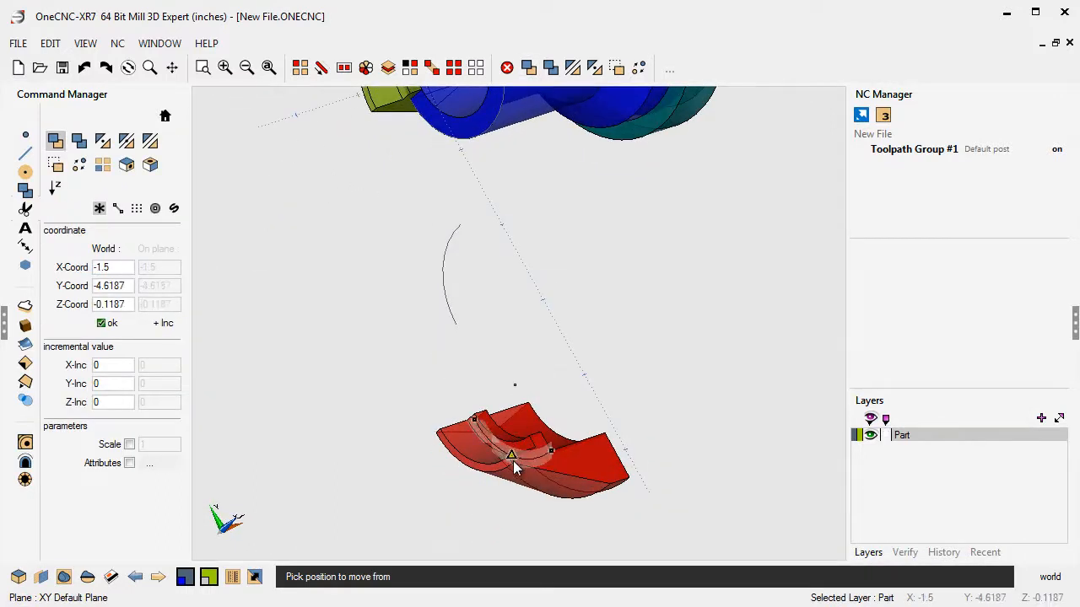
click(514, 456)
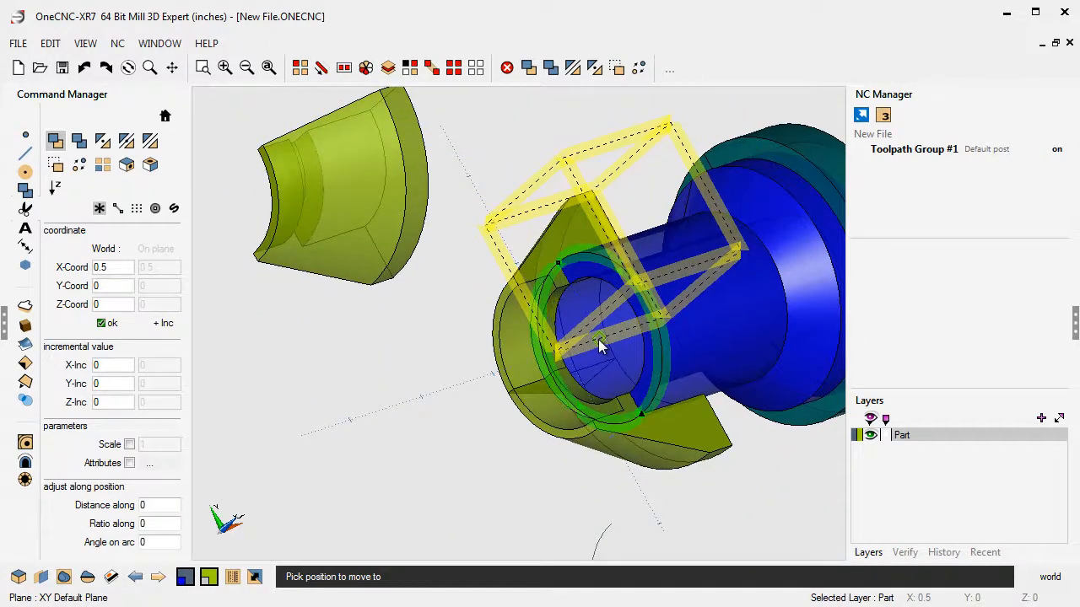
click(435, 418)
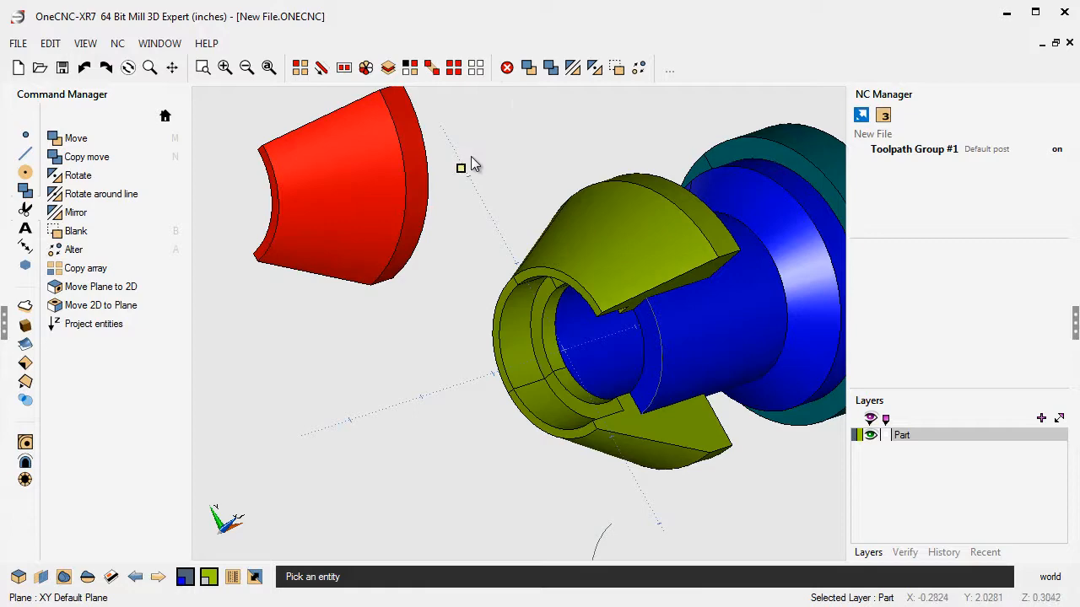
- Start moving the last cap segment, picking its from point on the segment
click(76, 138)
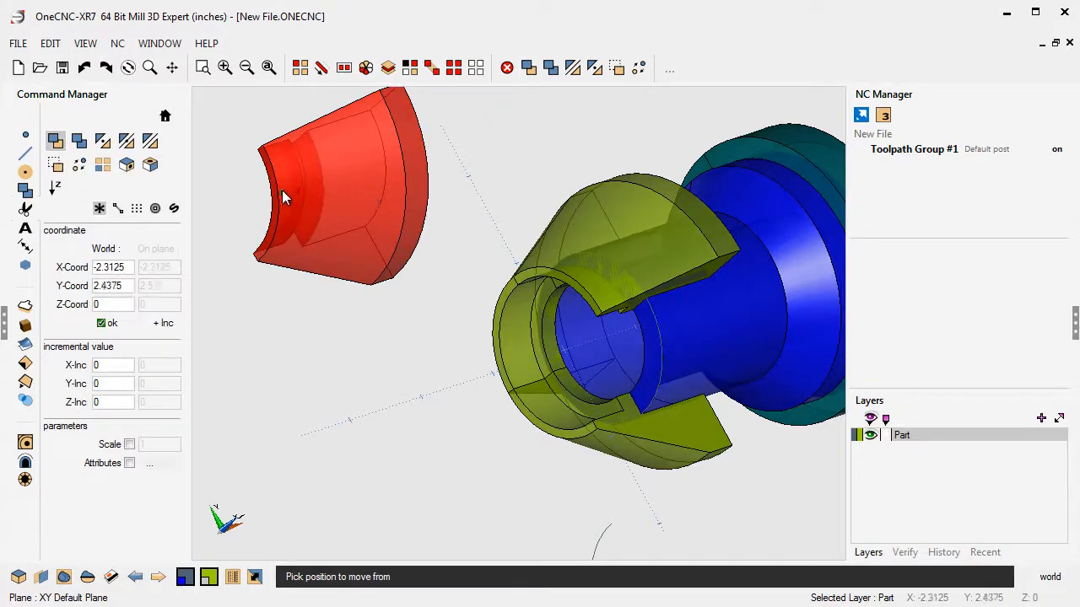
click(283, 199)
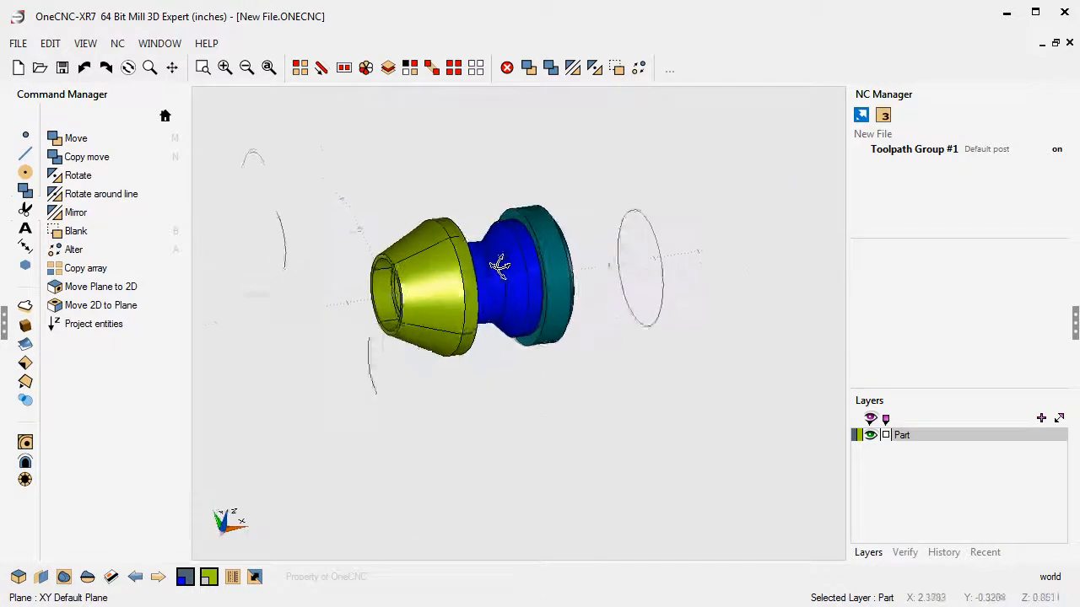
- Orbit the assembled part sideways and drag across the viewport over the solids
drag(497, 267, 523, 346)
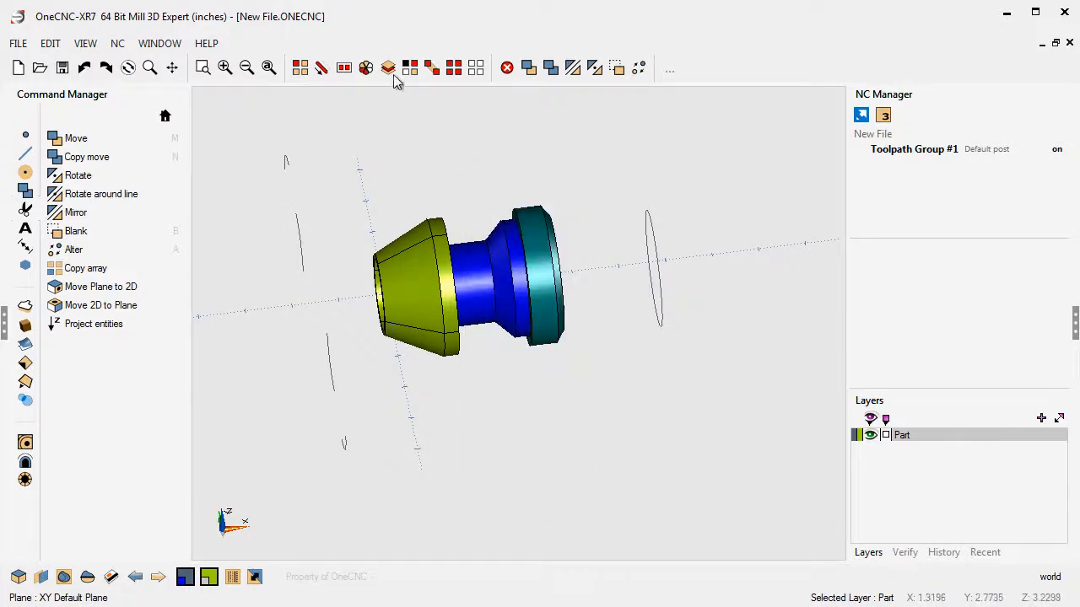
drag(347, 138, 533, 379)
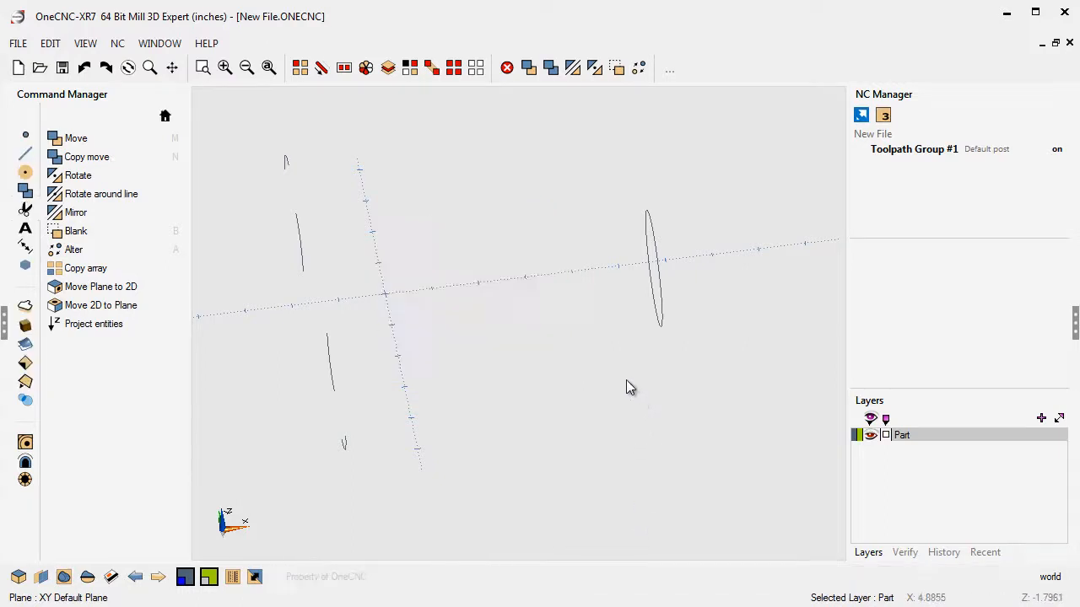
mouse_move(618, 67)
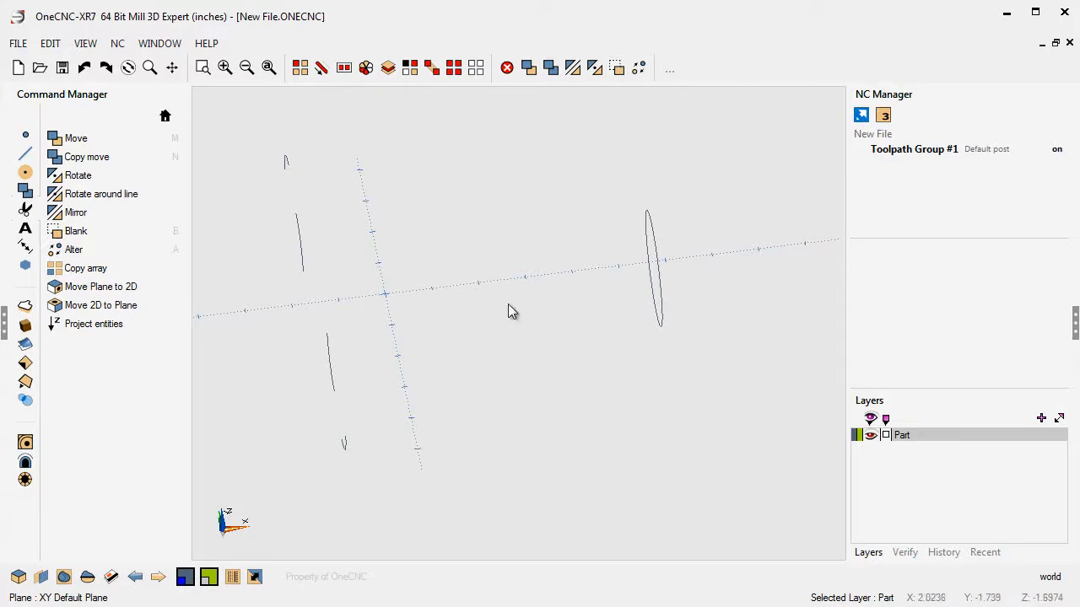
mouse_move(622, 329)
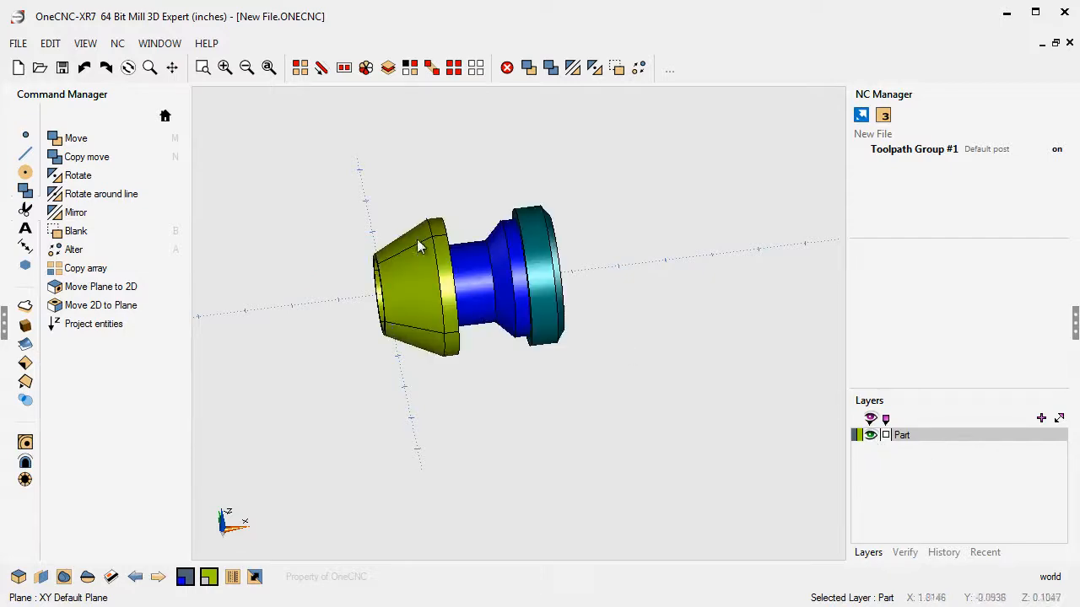
drag(422, 245, 548, 334)
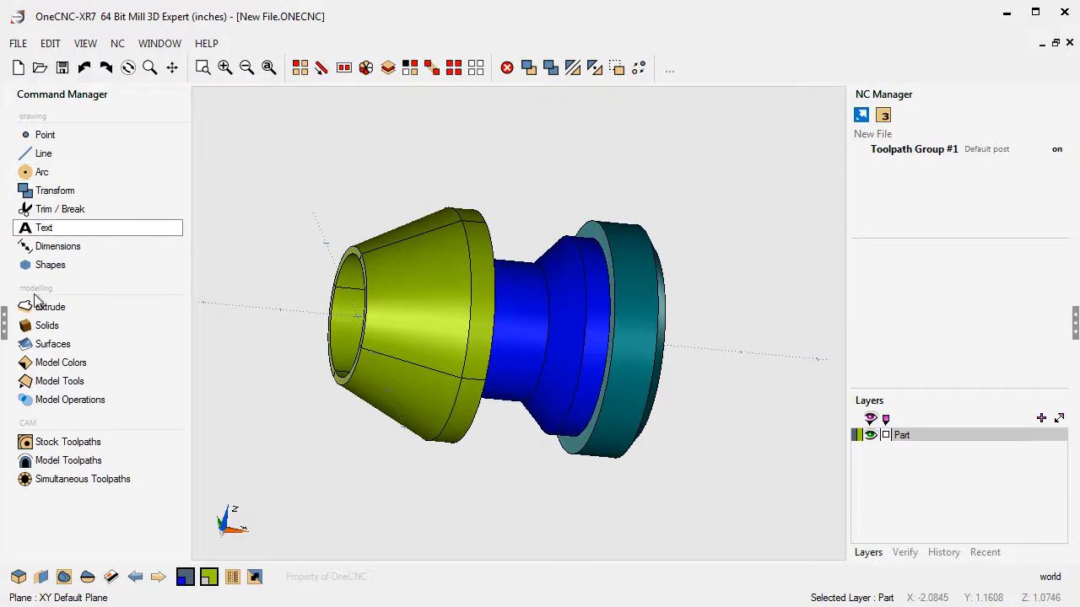
click(59, 381)
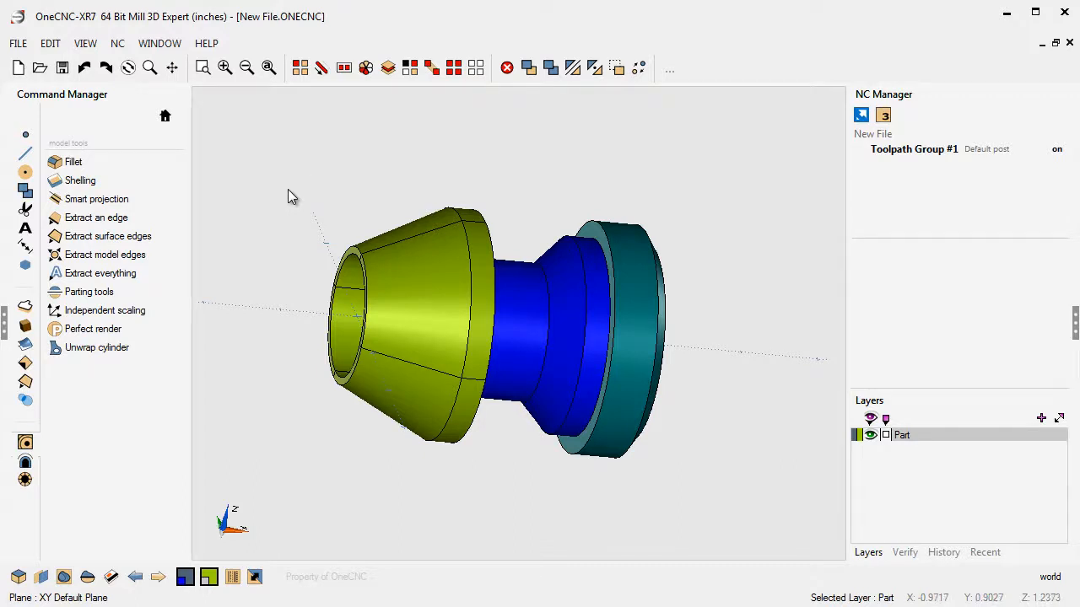
mouse_move(243, 150)
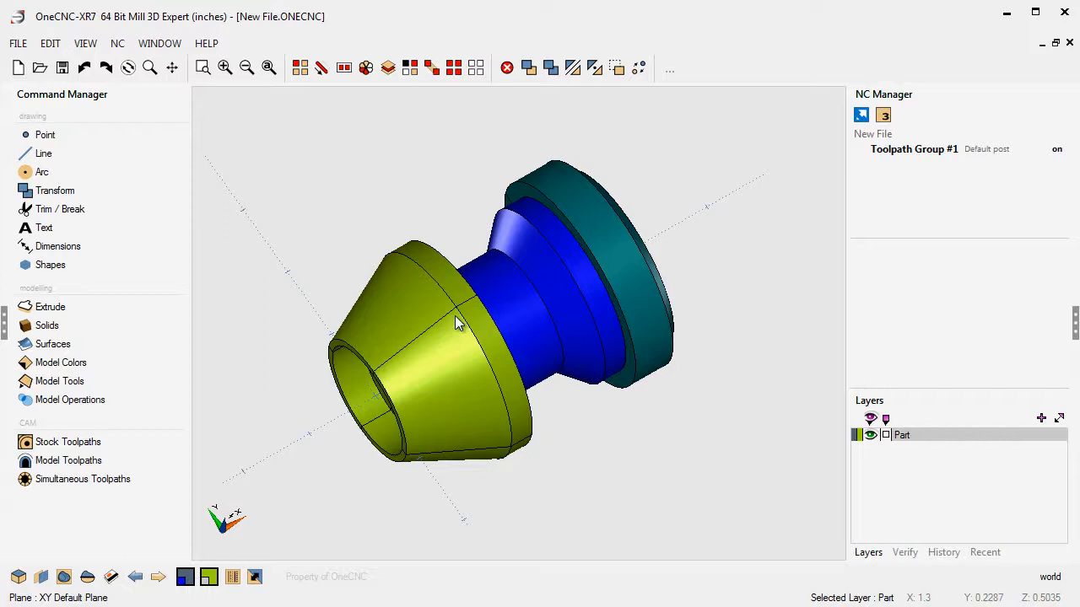
mouse_move(509, 418)
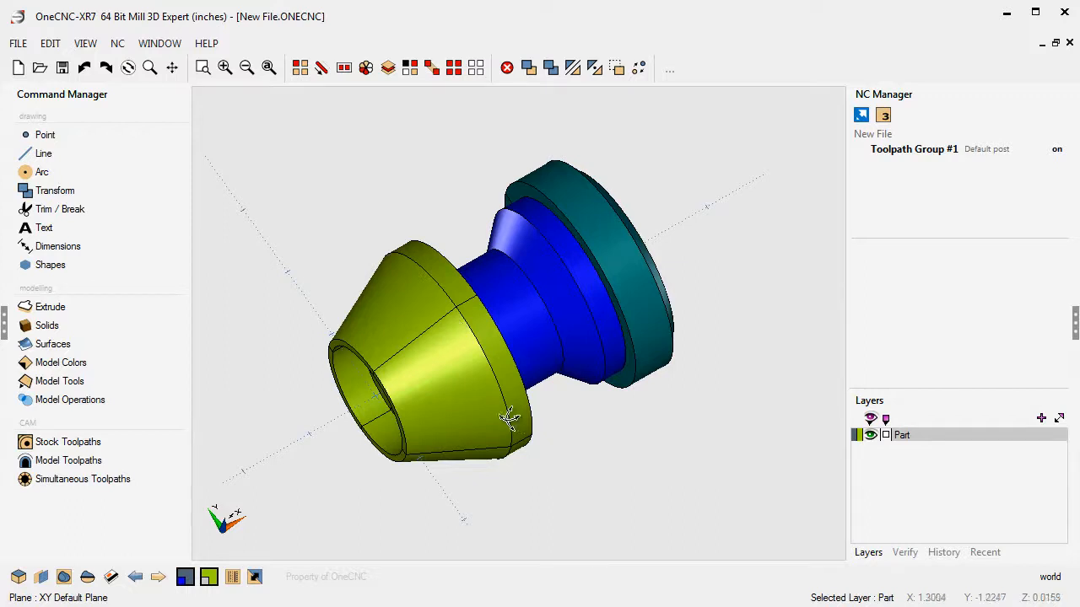
- Window-select all three solids and bring up the Edit commands to copy them
drag(509, 419, 498, 307)
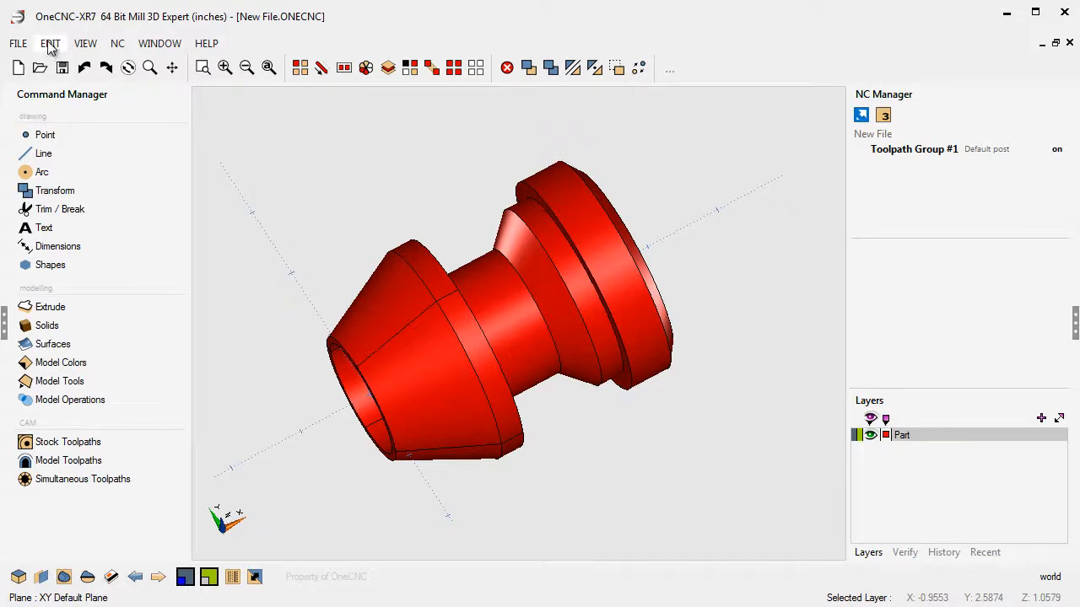
click(50, 43)
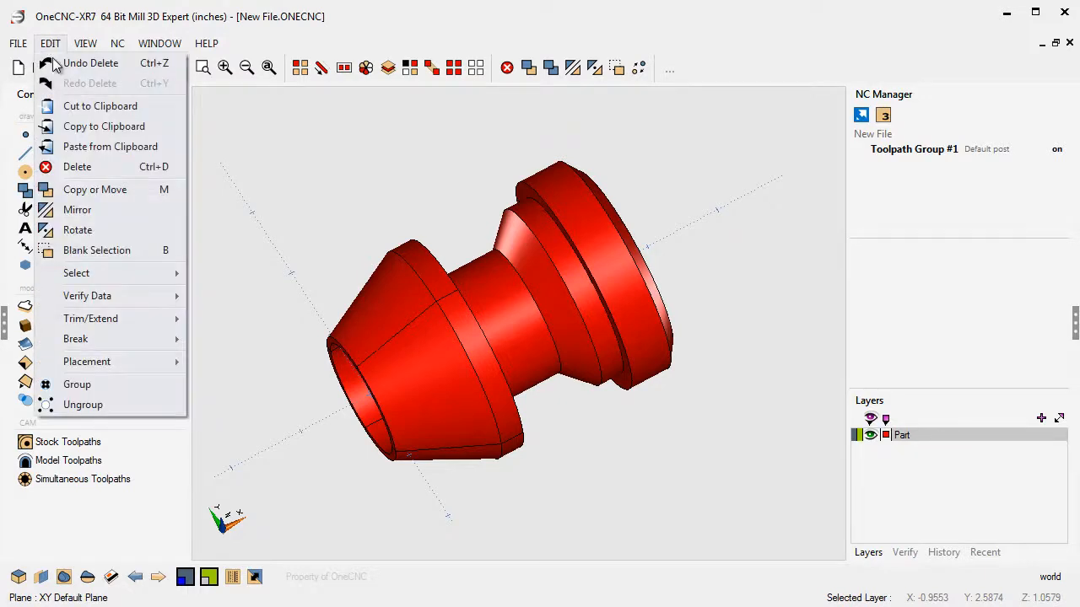
mouse_move(105, 124)
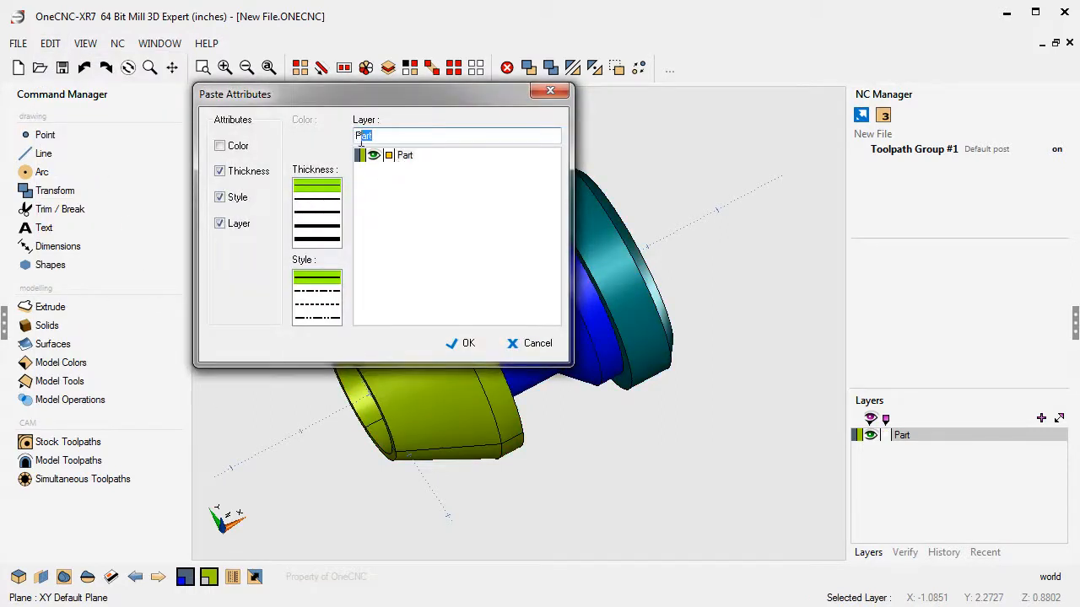
- Paste the part copy onto a new layer named 'Exploded View'
text(Exploded View)
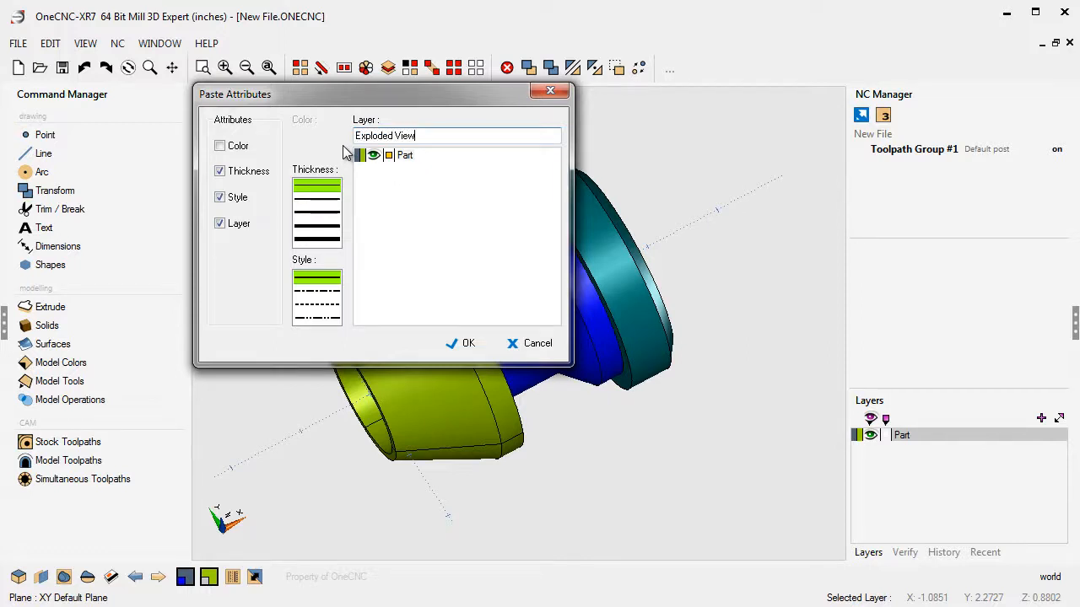
click(469, 342)
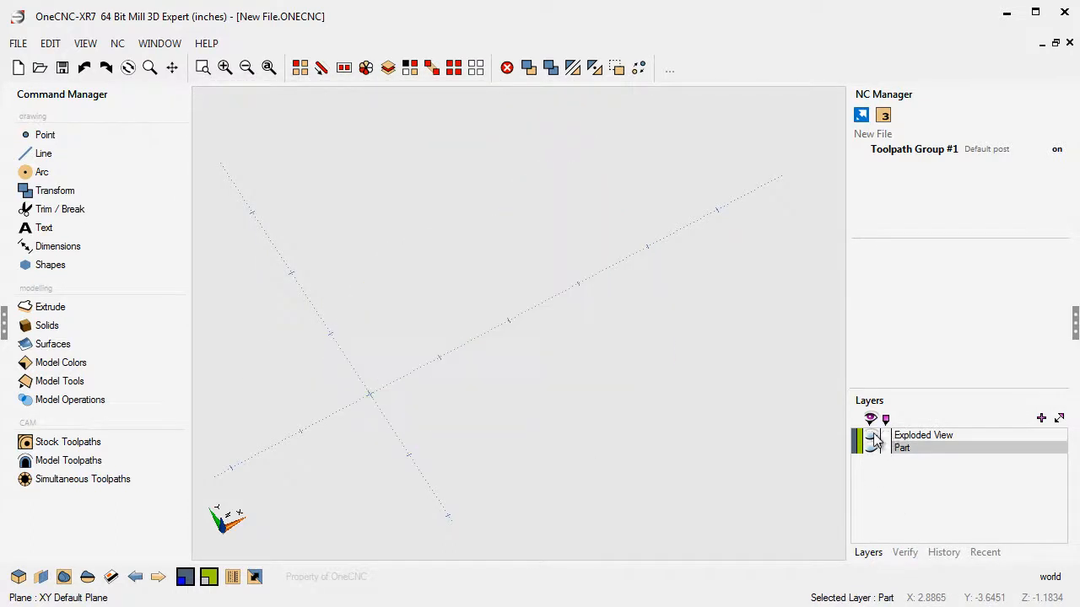
- Hide the original Part layer and make Exploded View the working layer
click(873, 442)
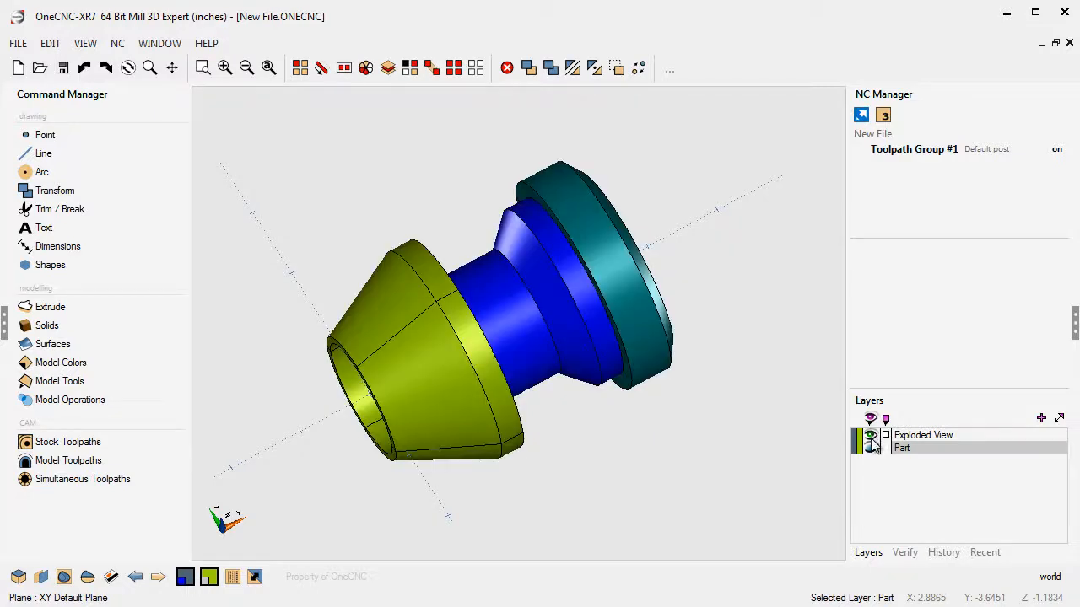
click(871, 449)
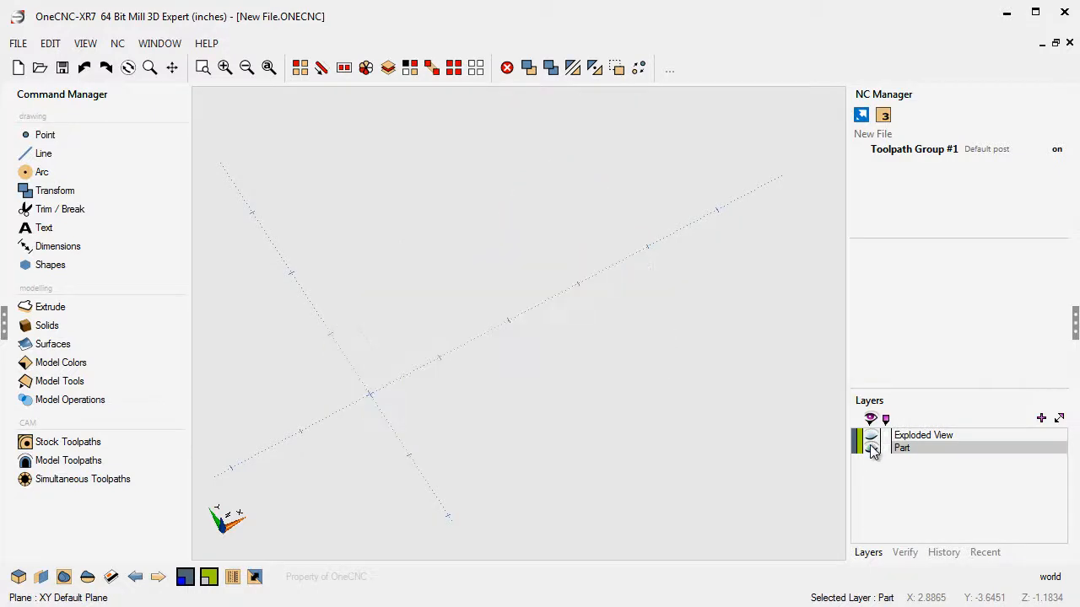
click(886, 435)
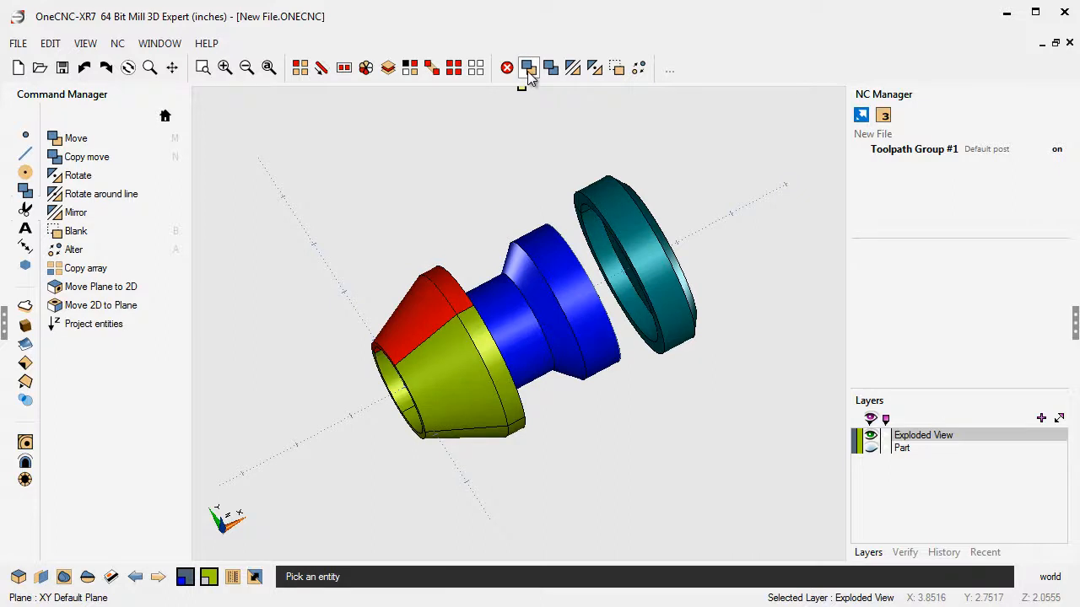
- Move a yellow cap wedge away from the blue body and select it for rotating
click(529, 67)
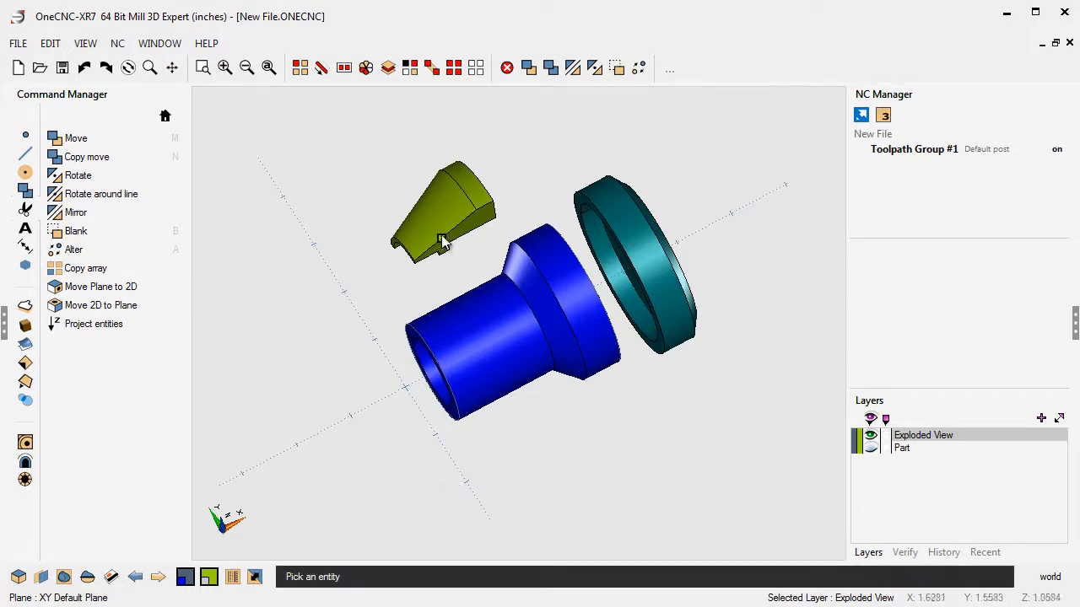
click(442, 227)
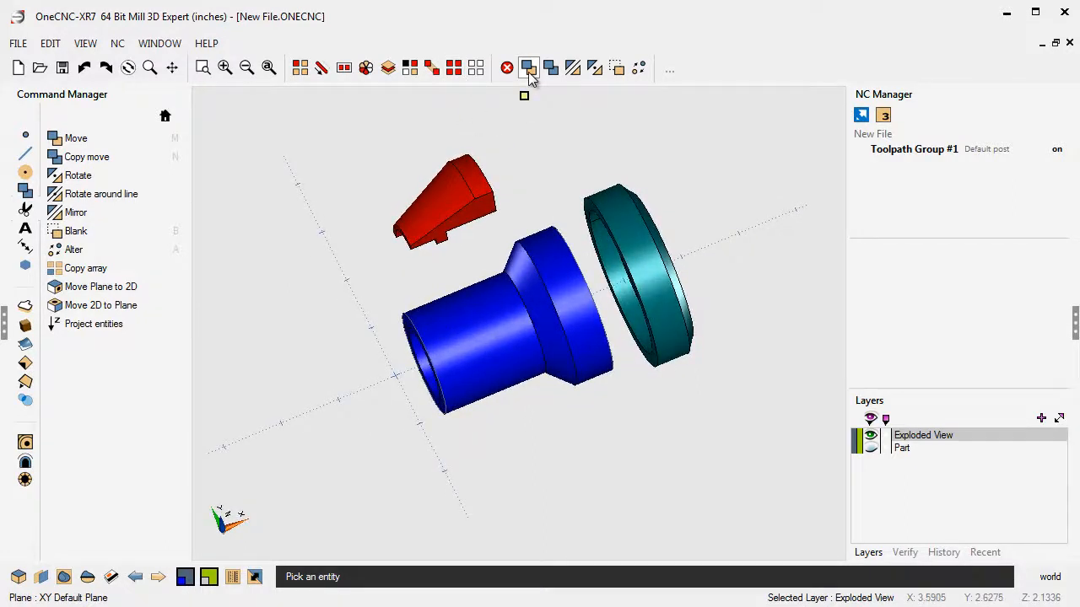
click(530, 68)
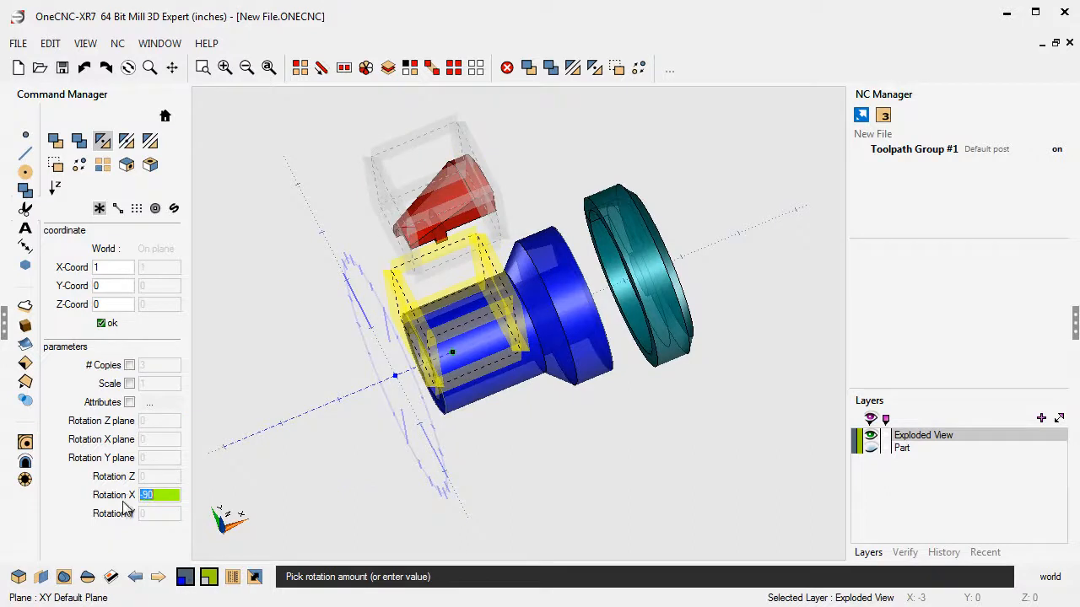
- Apply the rotation and move each cap wedge apart around the body
click(128, 364)
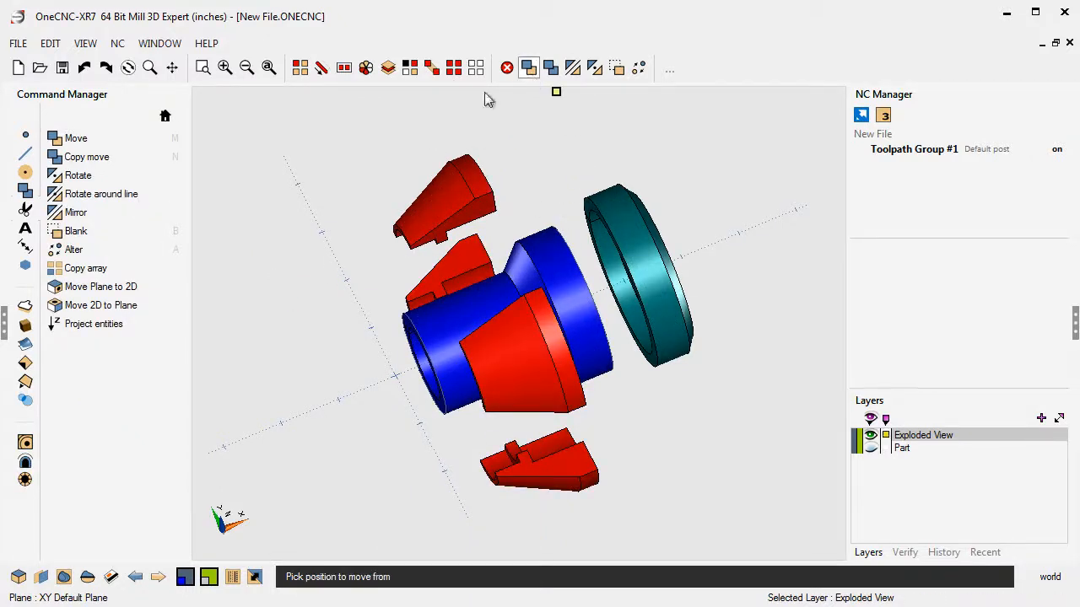
click(74, 139)
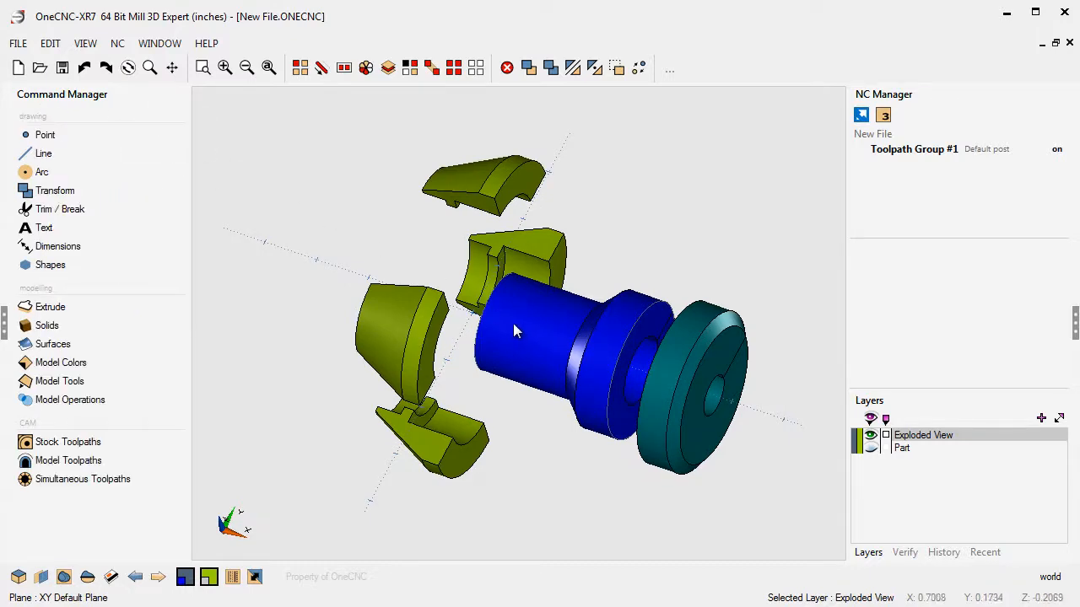
- Hide the Exploded View layer and show the assembled Part layer again
drag(515, 329, 666, 388)
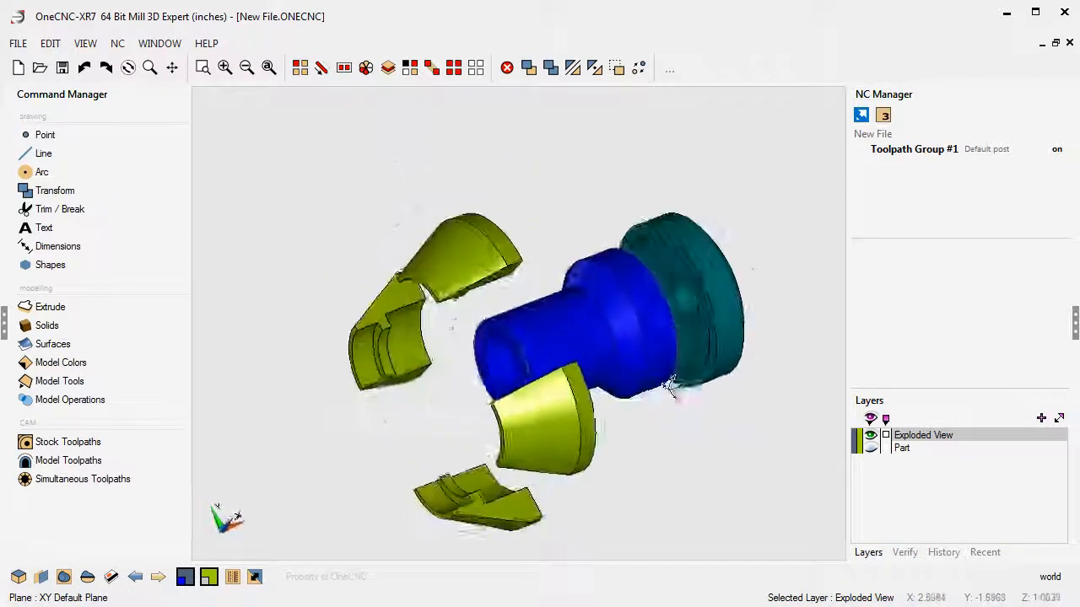
drag(666, 388, 641, 402)
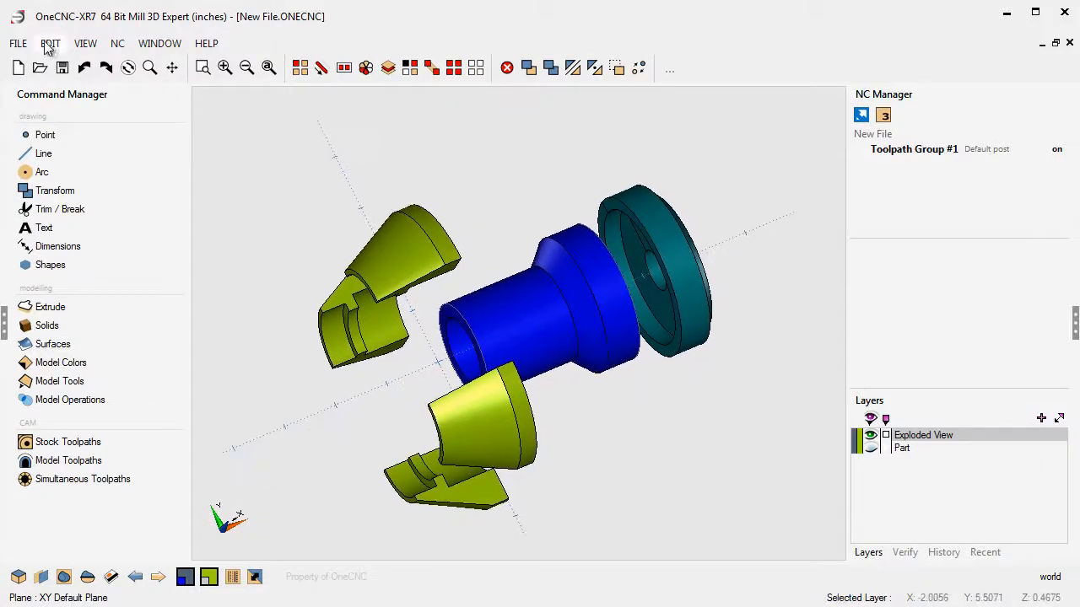
click(51, 44)
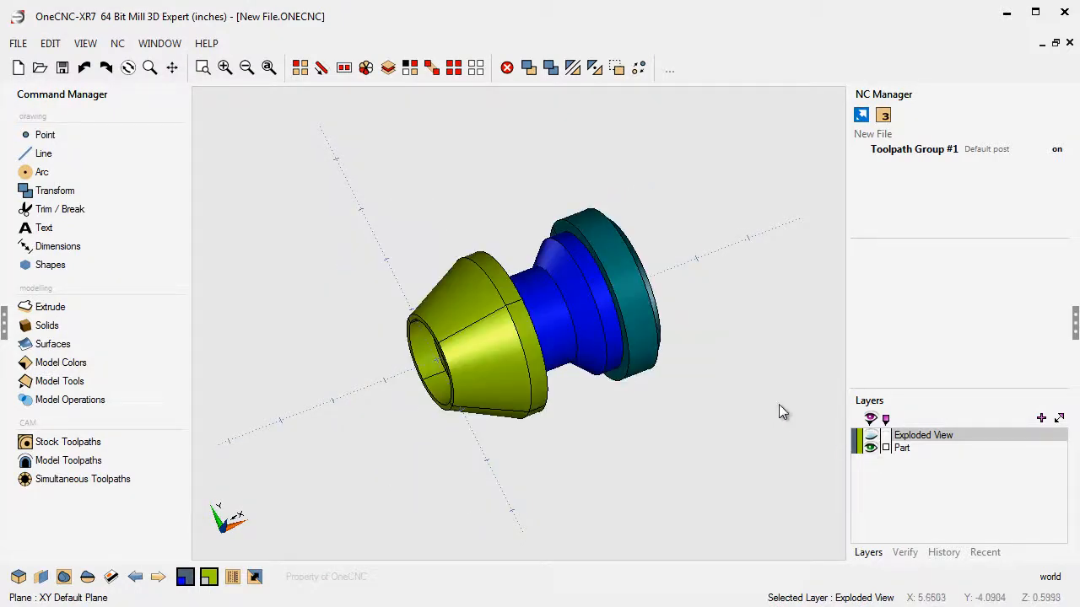
- Switch the display to Transparent shading and show the Exploded View copy instead of the original
drag(784, 413, 666, 374)
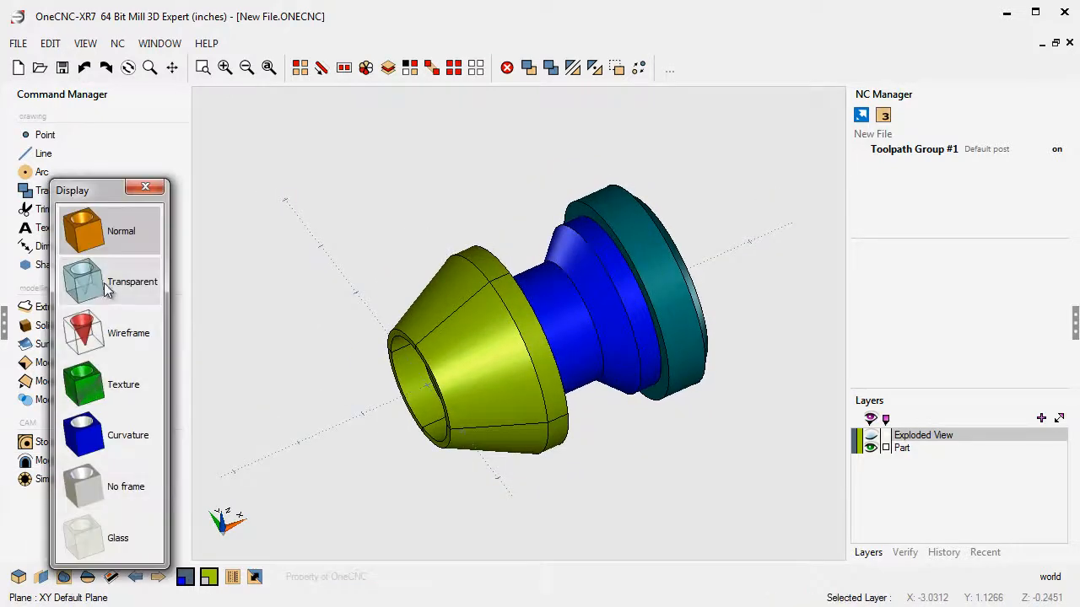
click(110, 280)
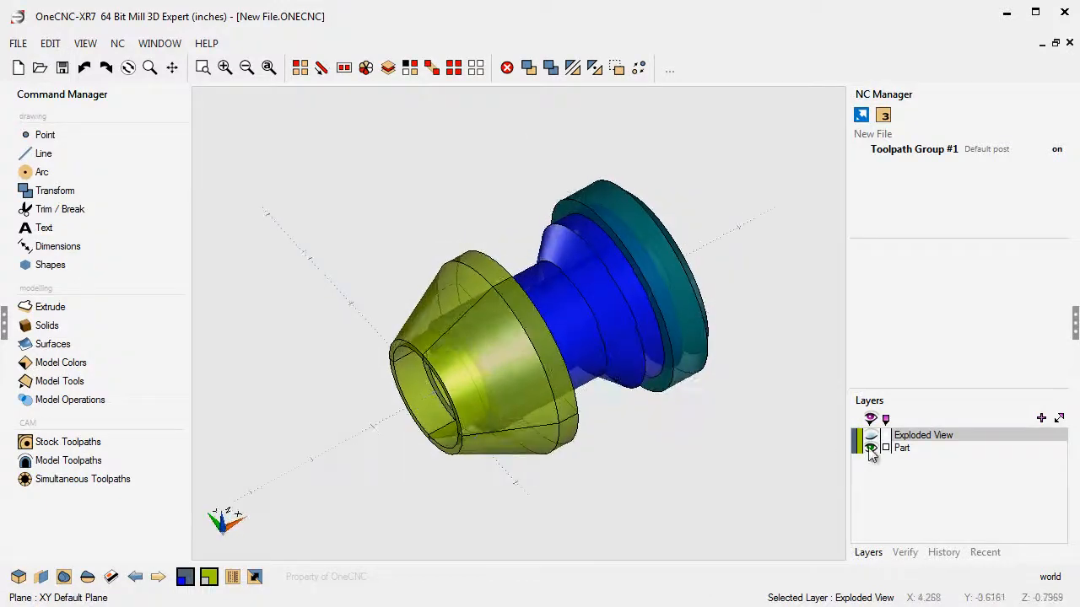
click(870, 435)
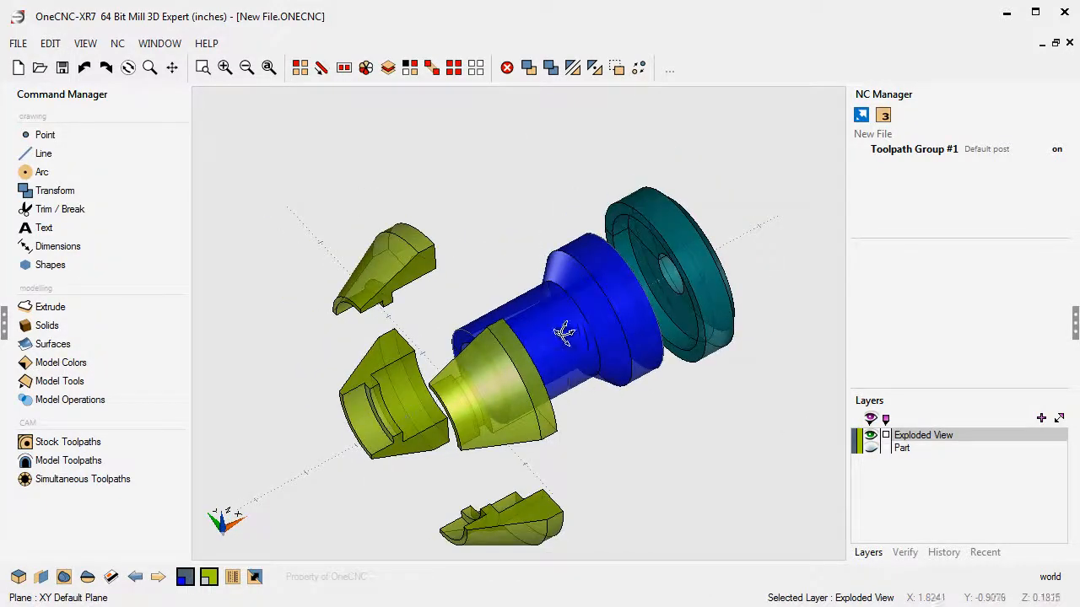